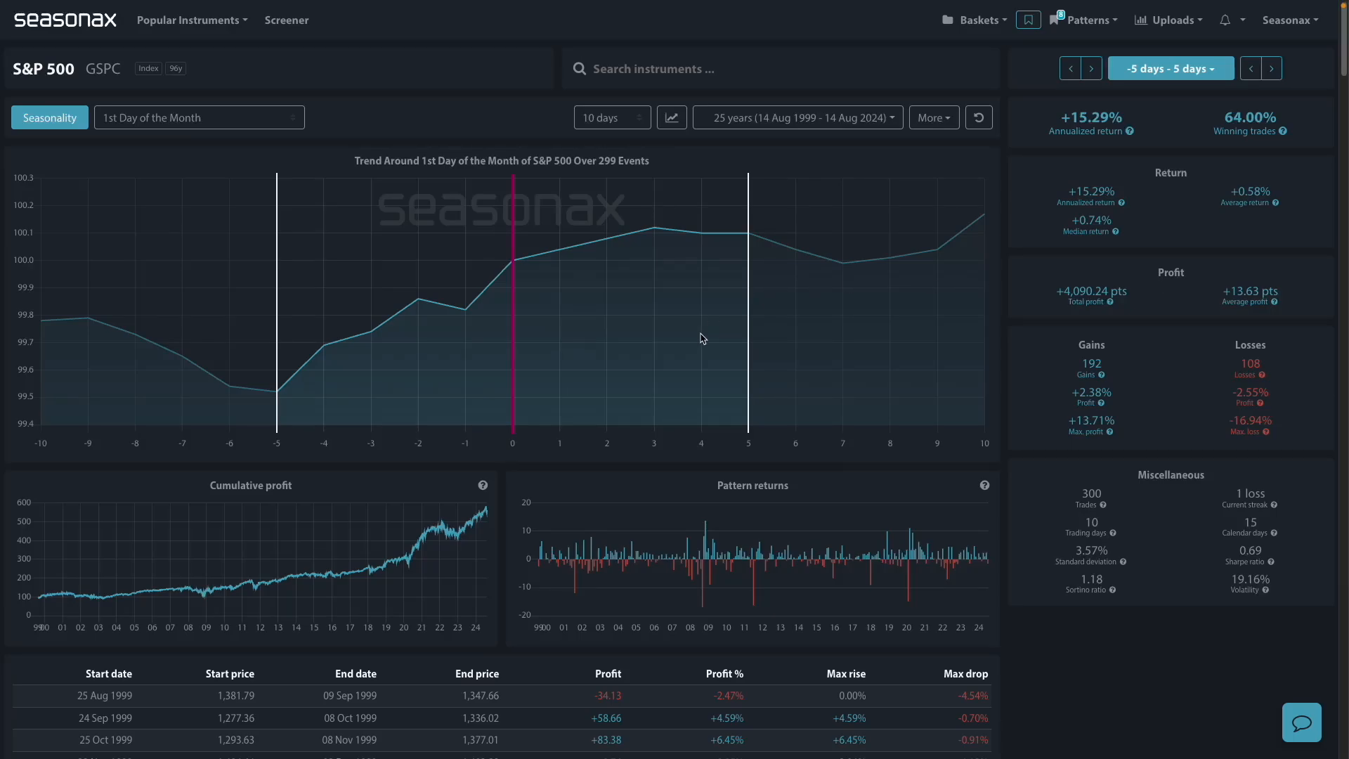
{"action": "mouse_move", "coordinate": [741, 234]}
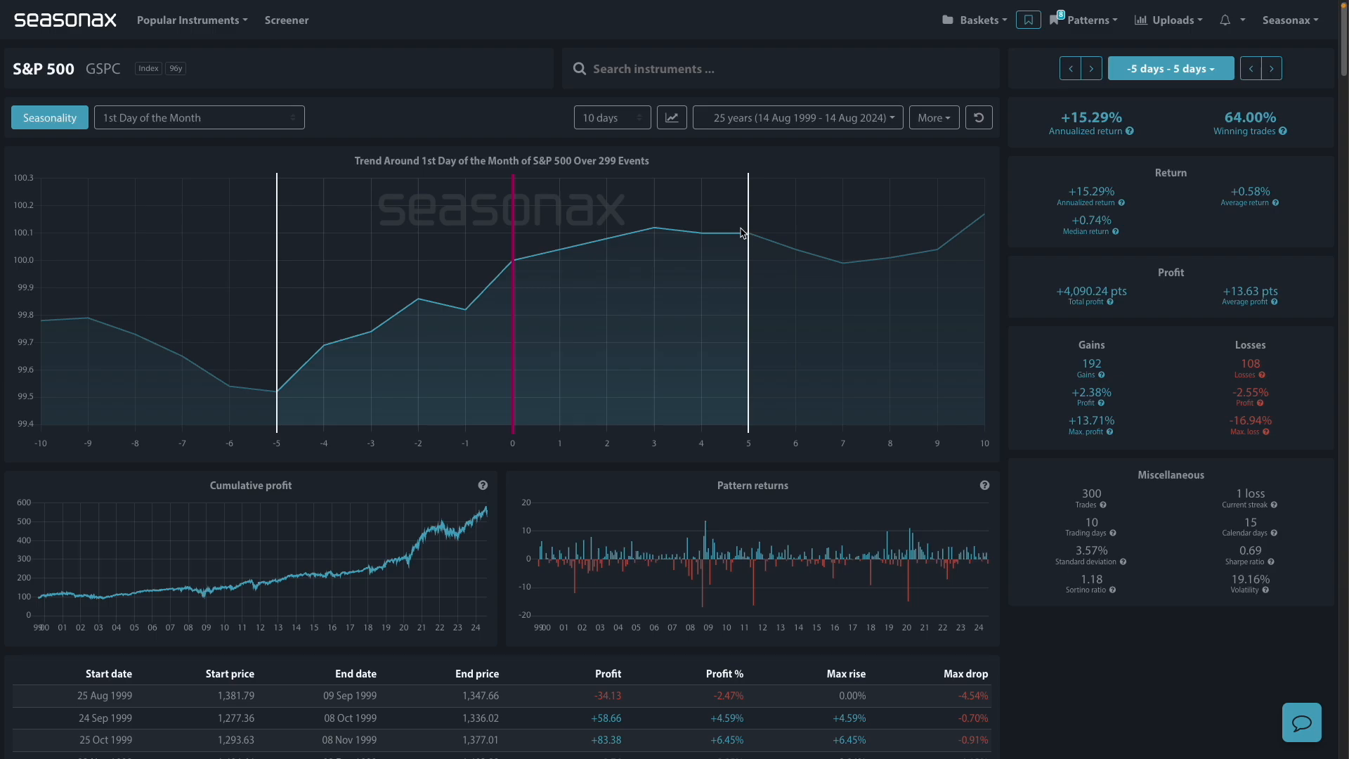
{"action": "mouse_move", "coordinate": [532, 314]}
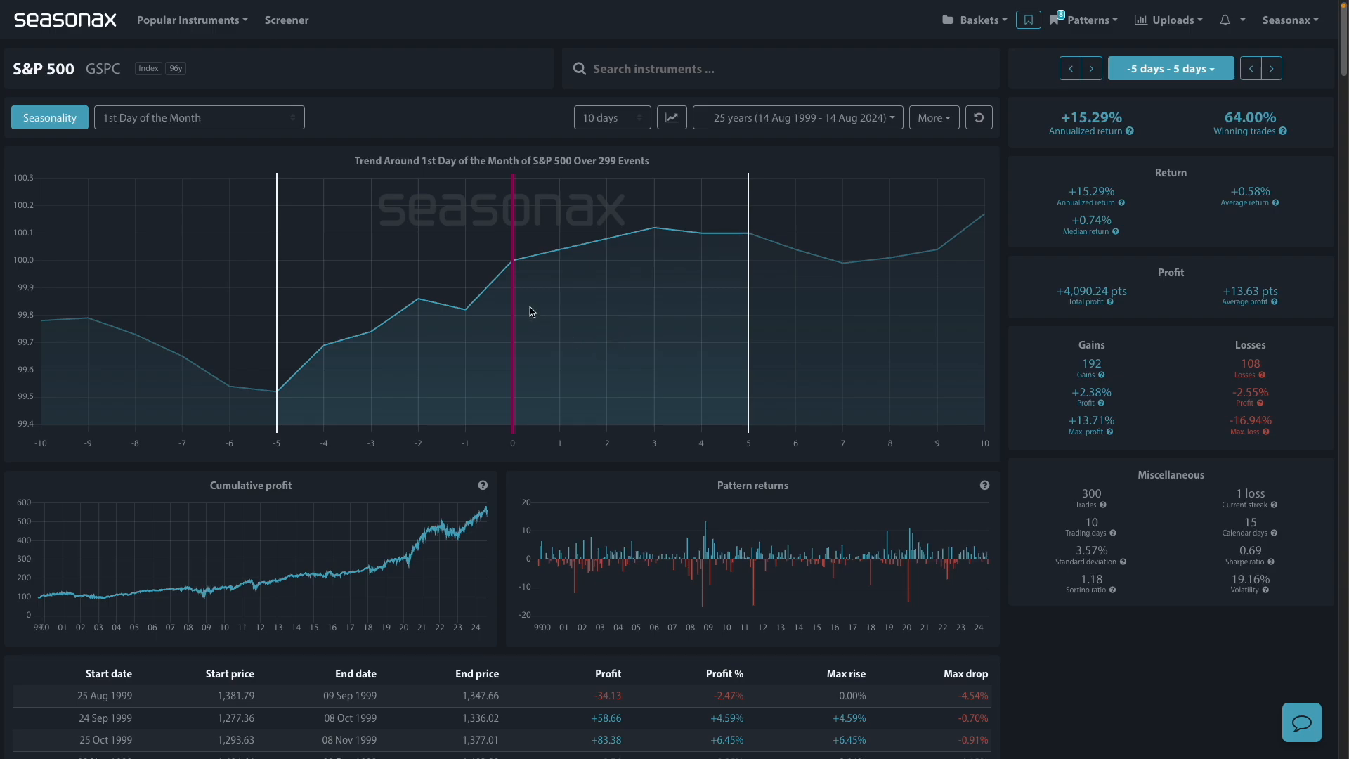
{"action": "mouse_move", "coordinate": [537, 249]}
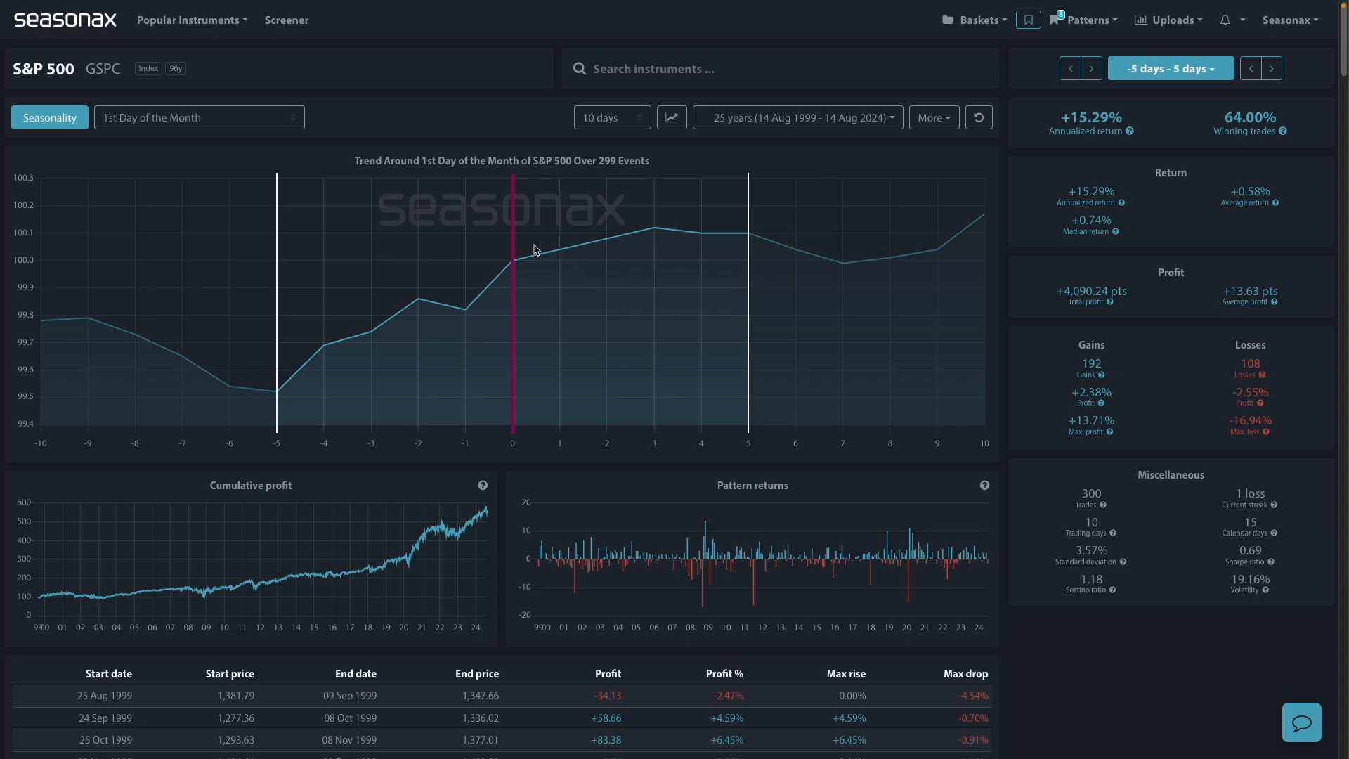
{"action": "mouse_move", "coordinate": [525, 276]}
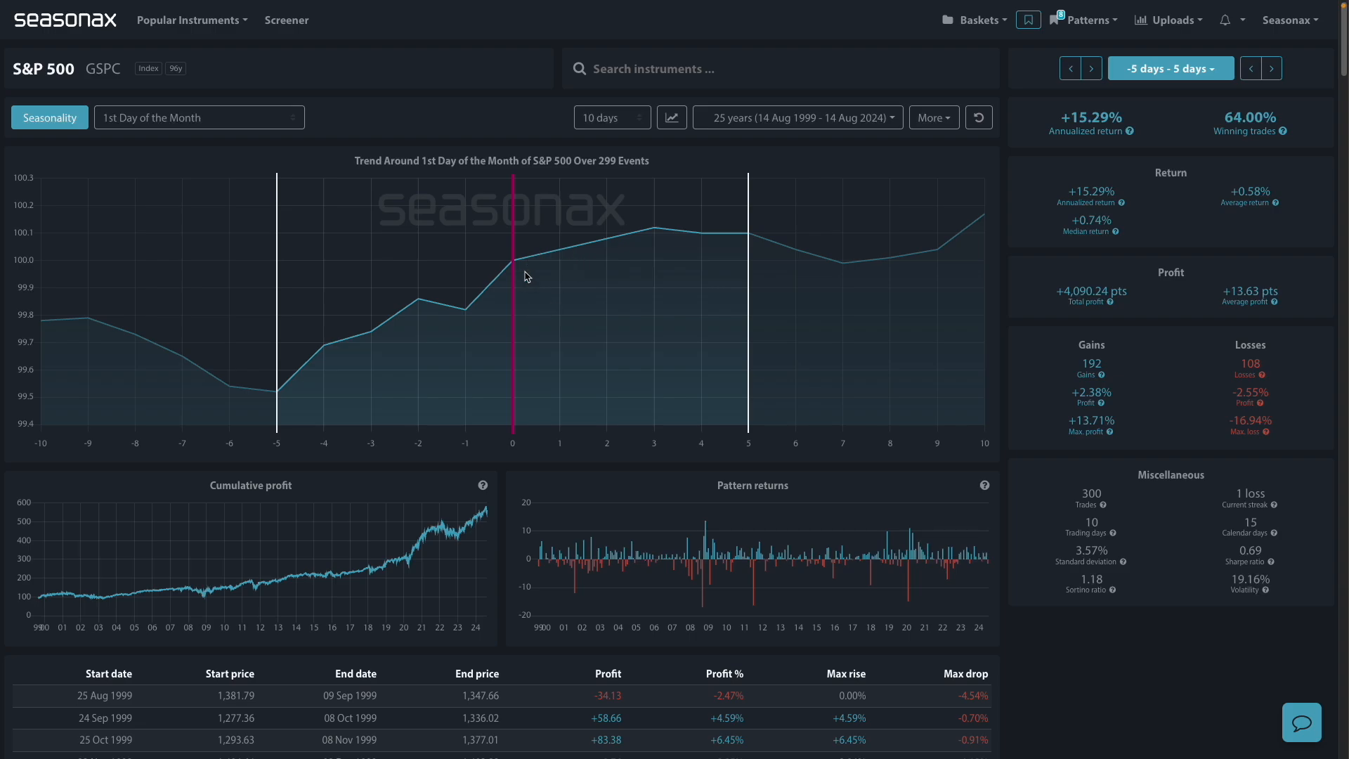
{"action": "mouse_move", "coordinate": [433, 434]}
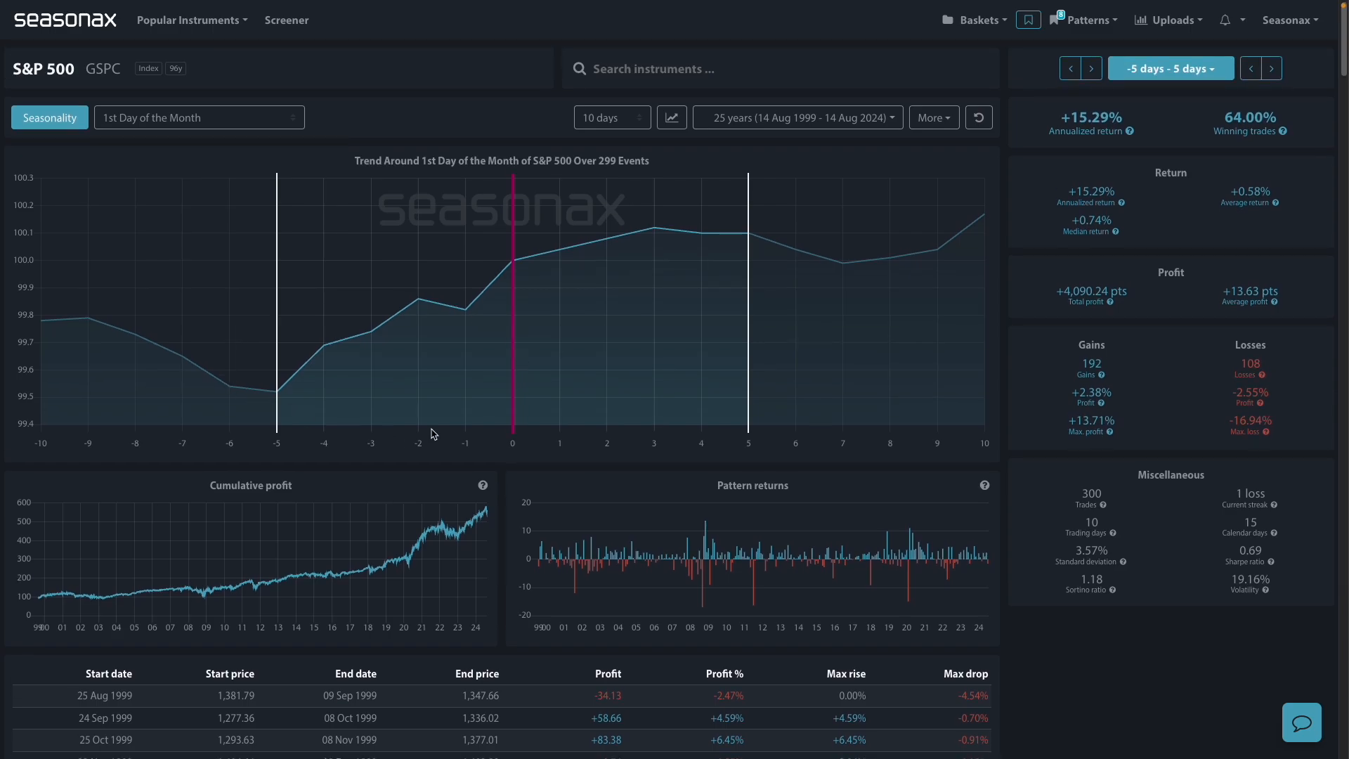
{"action": "mouse_move", "coordinate": [567, 410]}
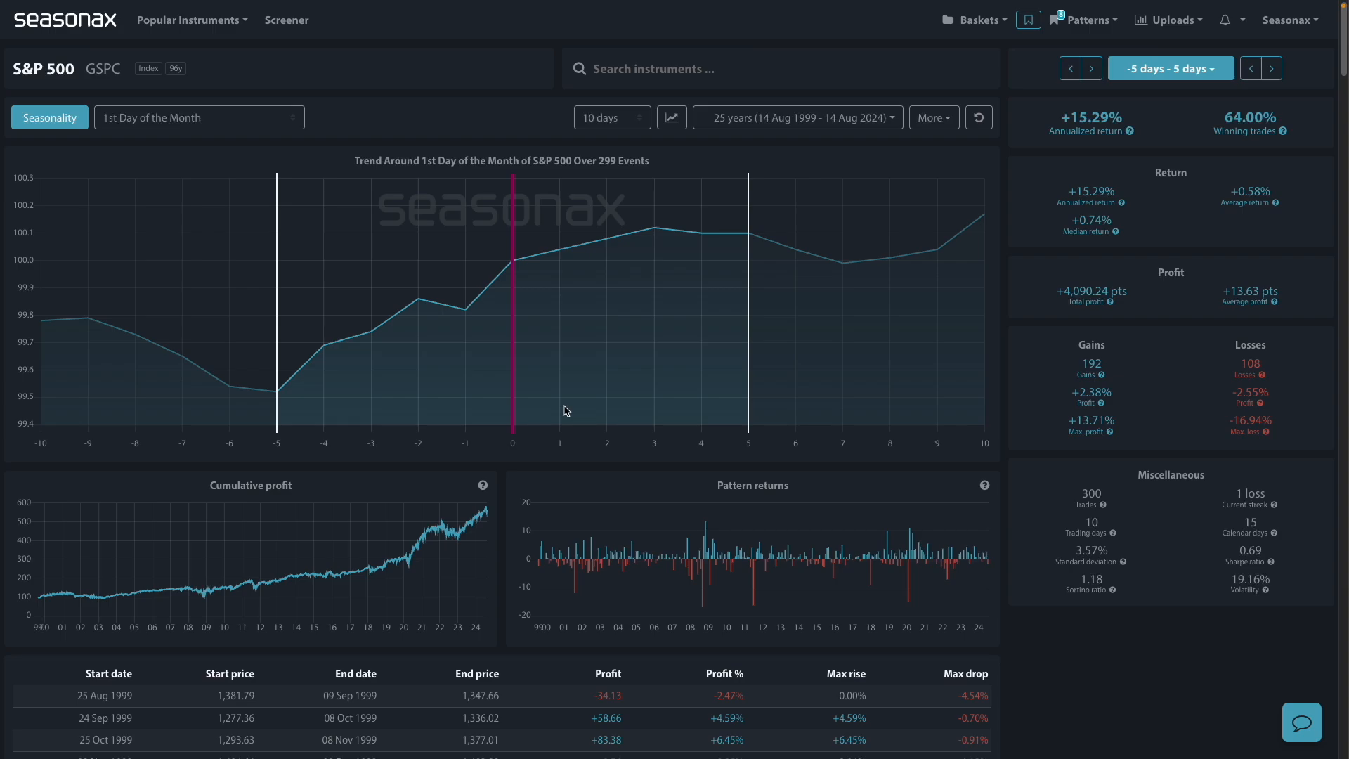
{"action": "mouse_move", "coordinate": [550, 436]}
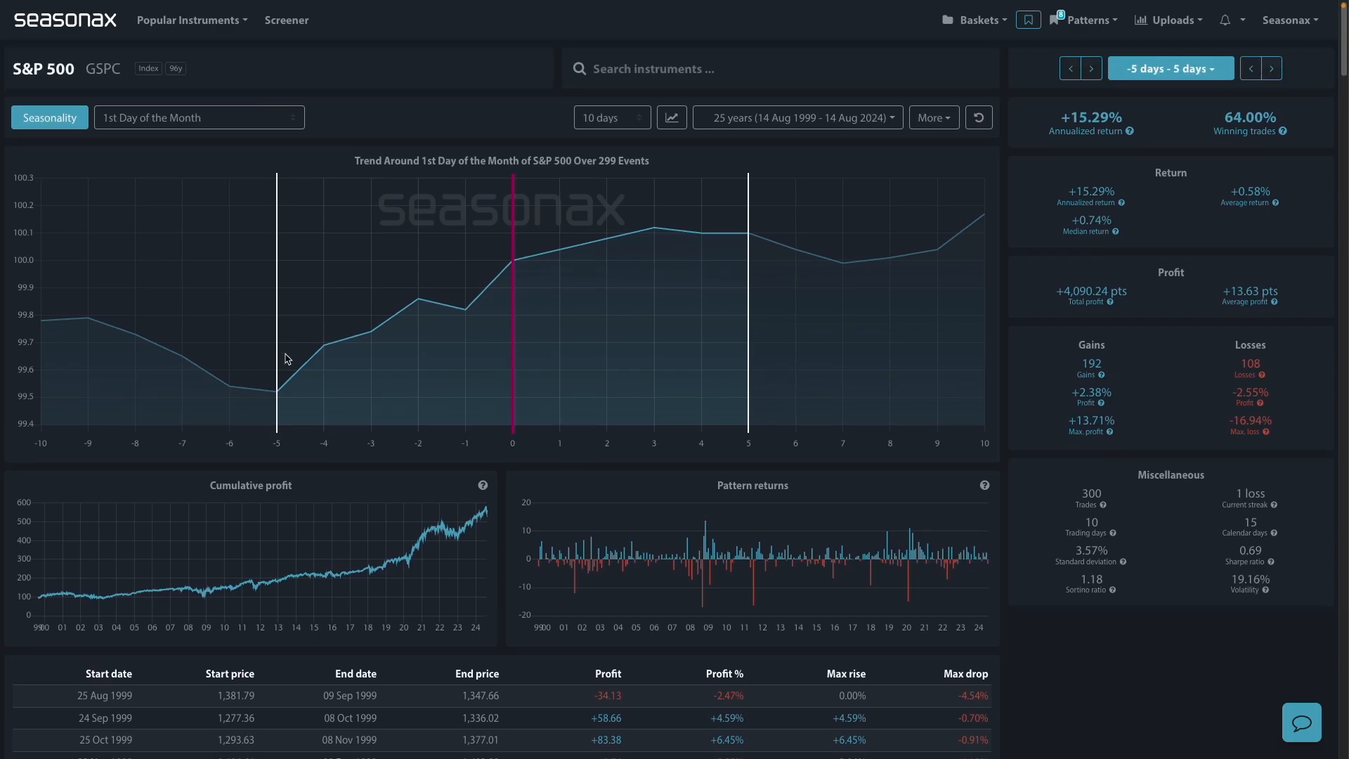
{"action": "mouse_move", "coordinate": [494, 337]}
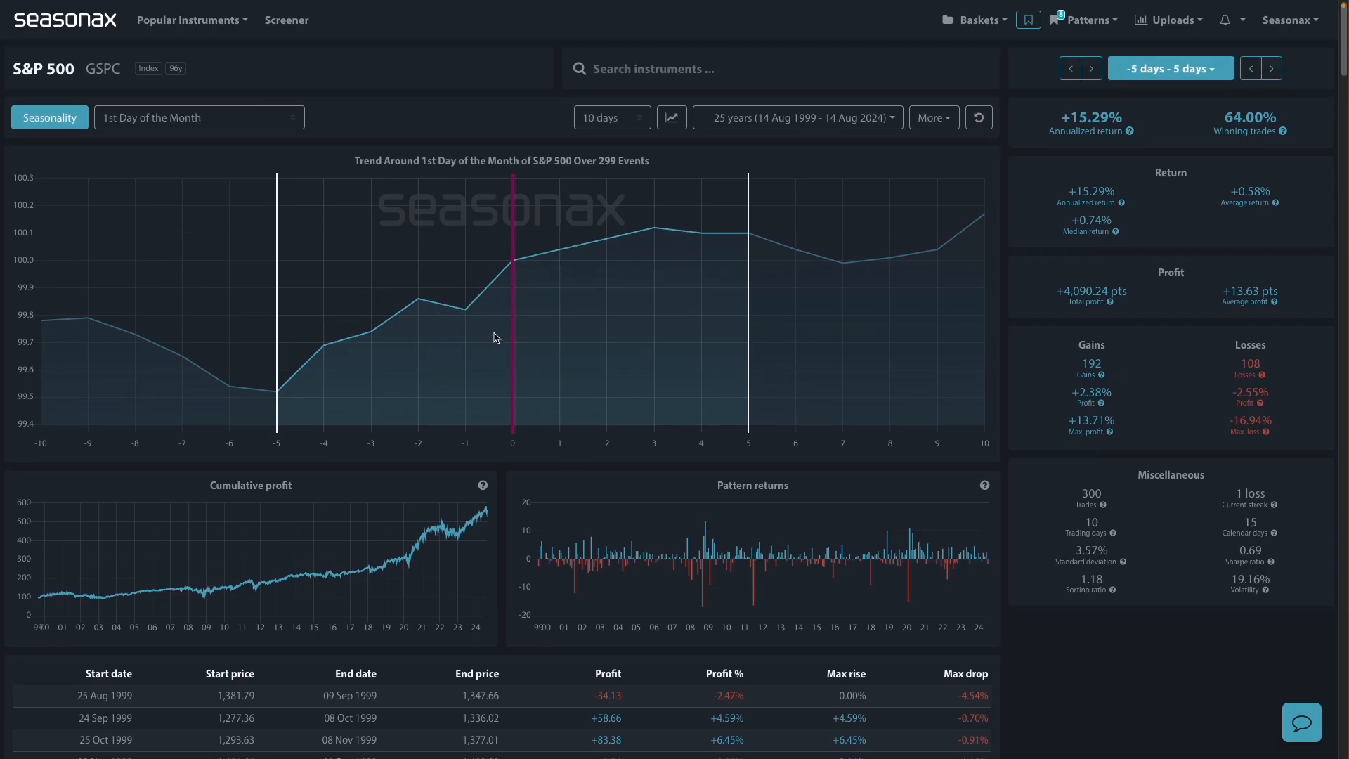
{"action": "mouse_move", "coordinate": [394, 388]}
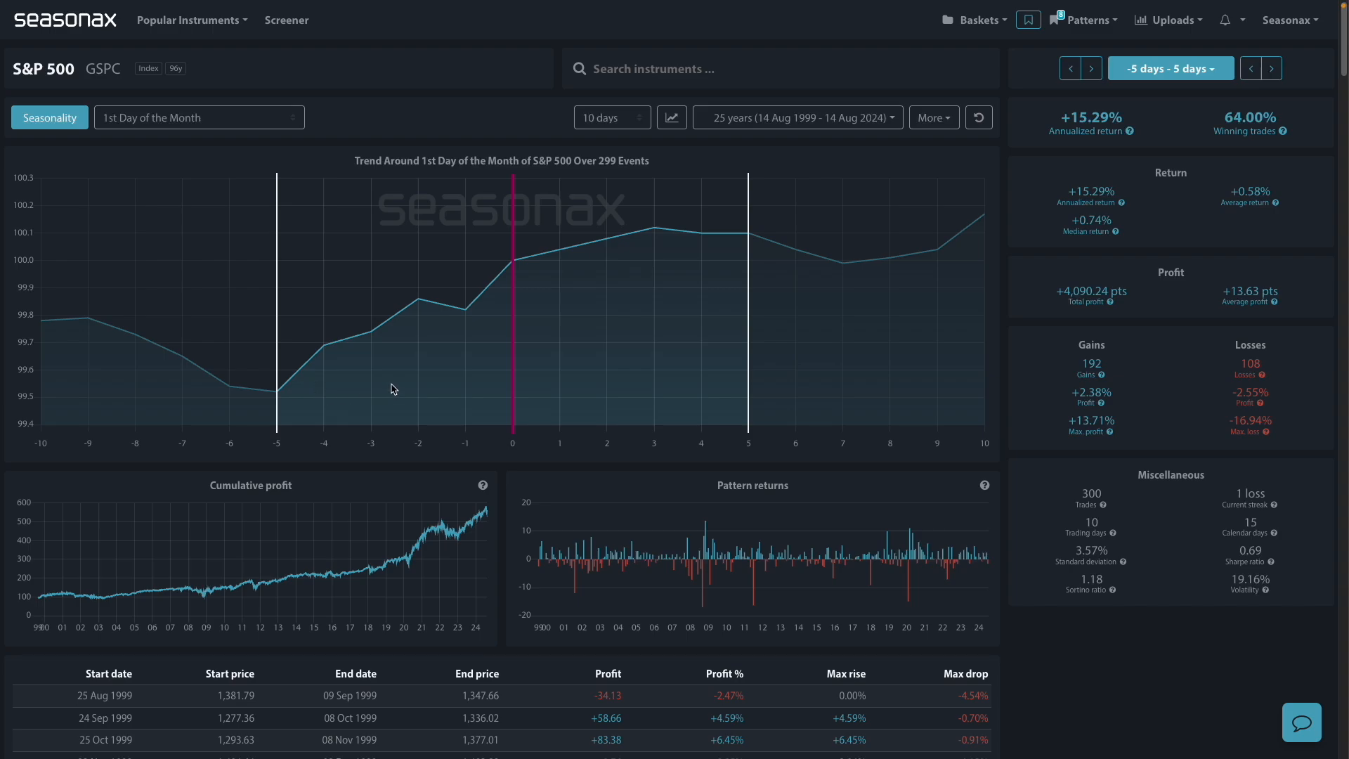
{"action": "mouse_move", "coordinate": [245, 246]}
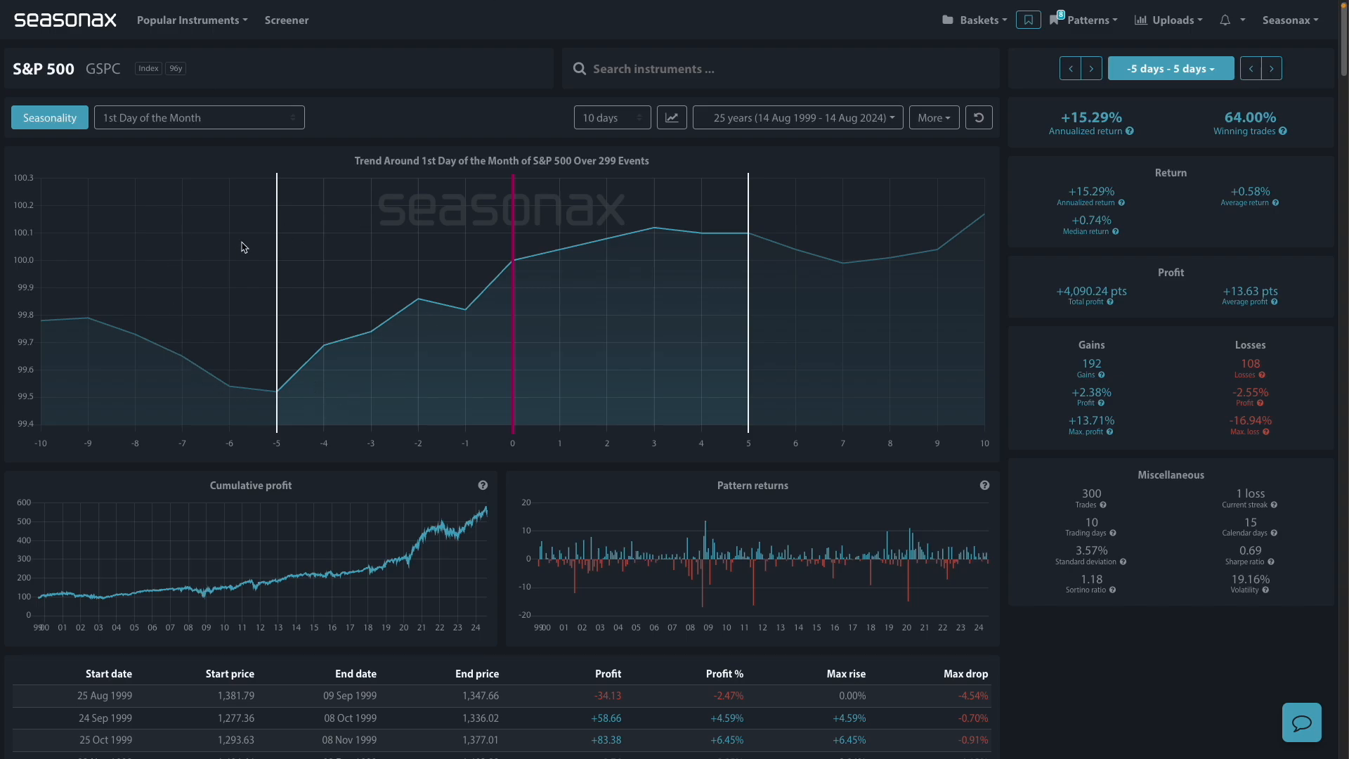
{"action": "mouse_move", "coordinate": [598, 315]}
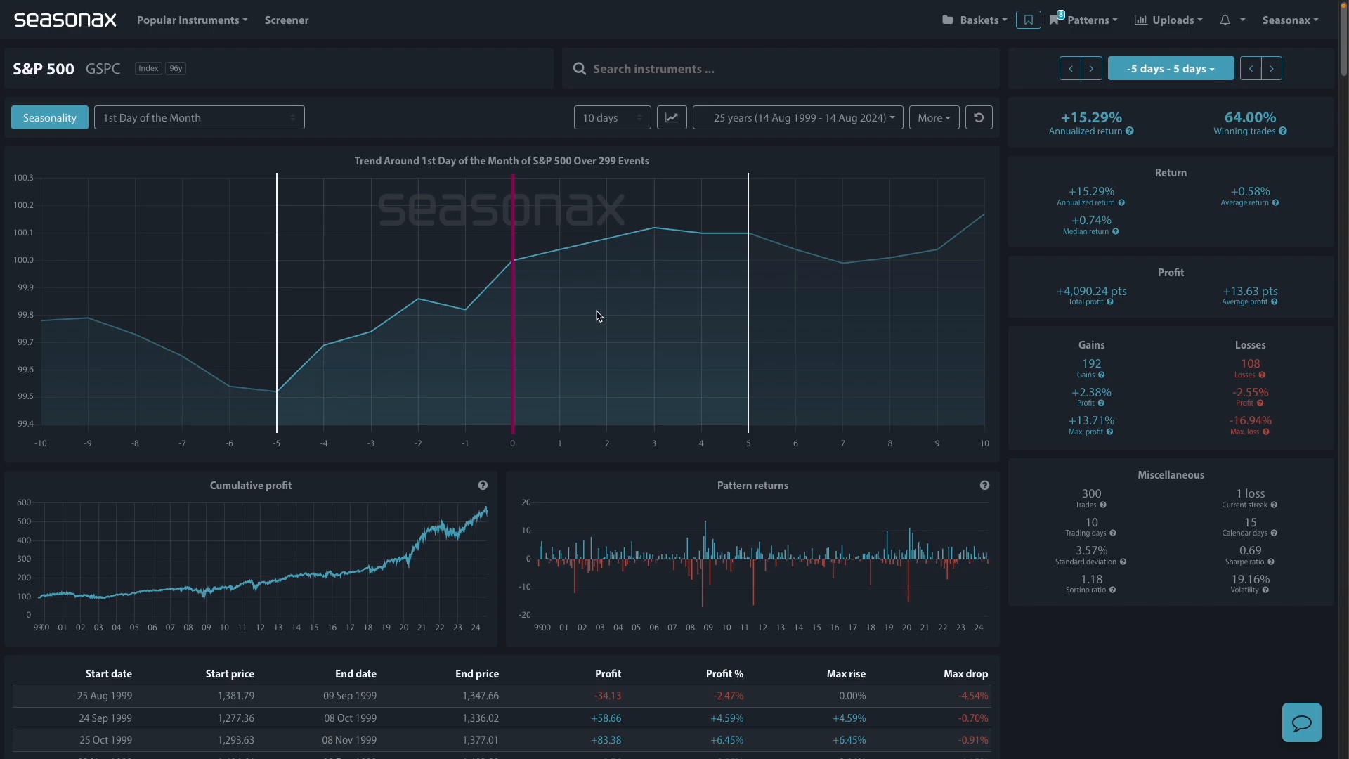
{"action": "mouse_move", "coordinate": [458, 371]}
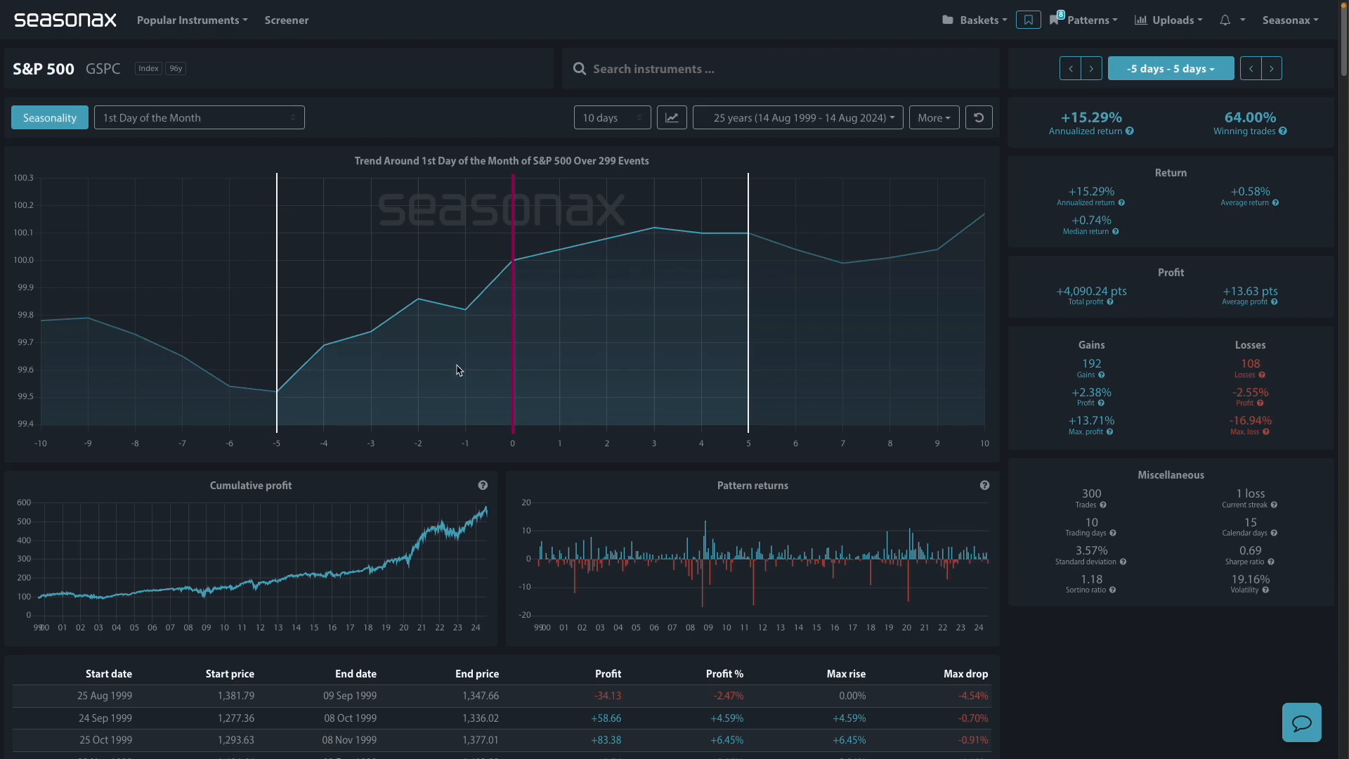
{"action": "mouse_move", "coordinate": [473, 370]}
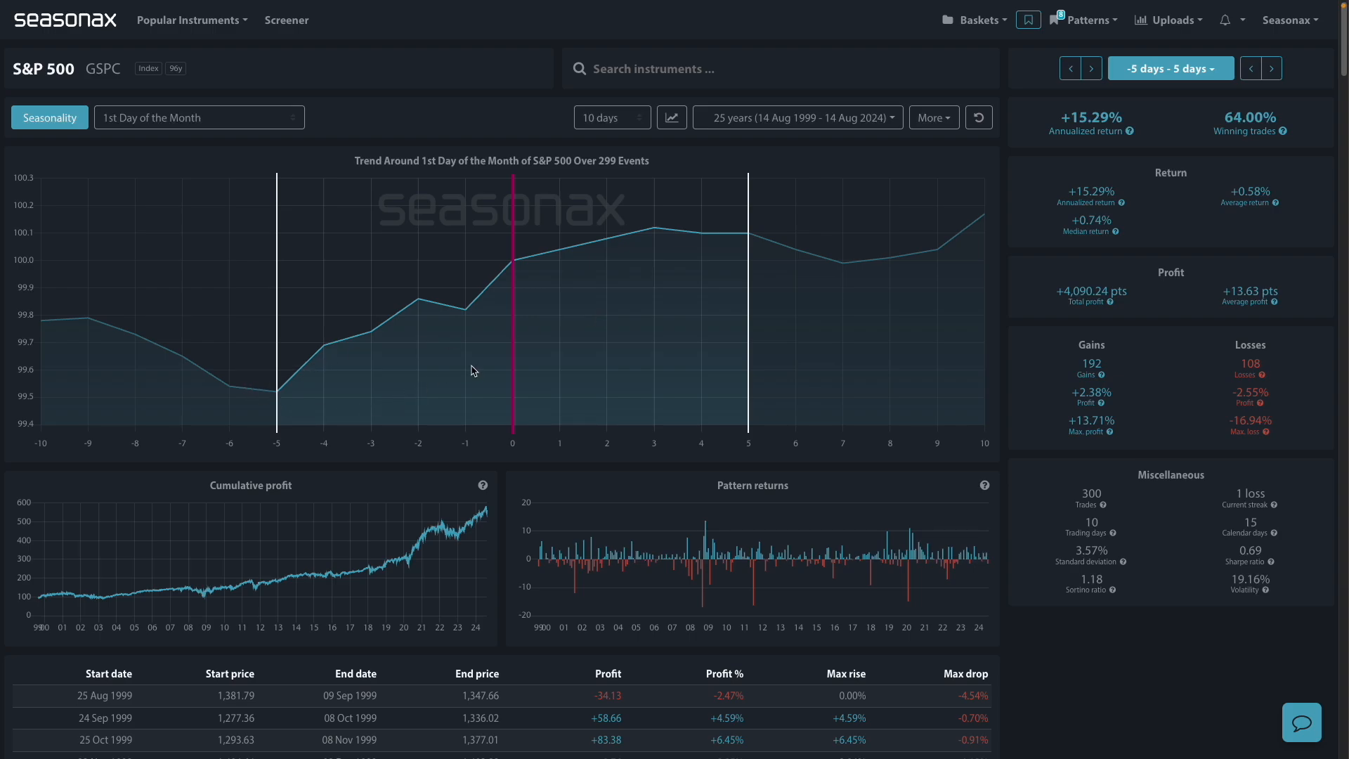
{"action": "mouse_move", "coordinate": [632, 274]}
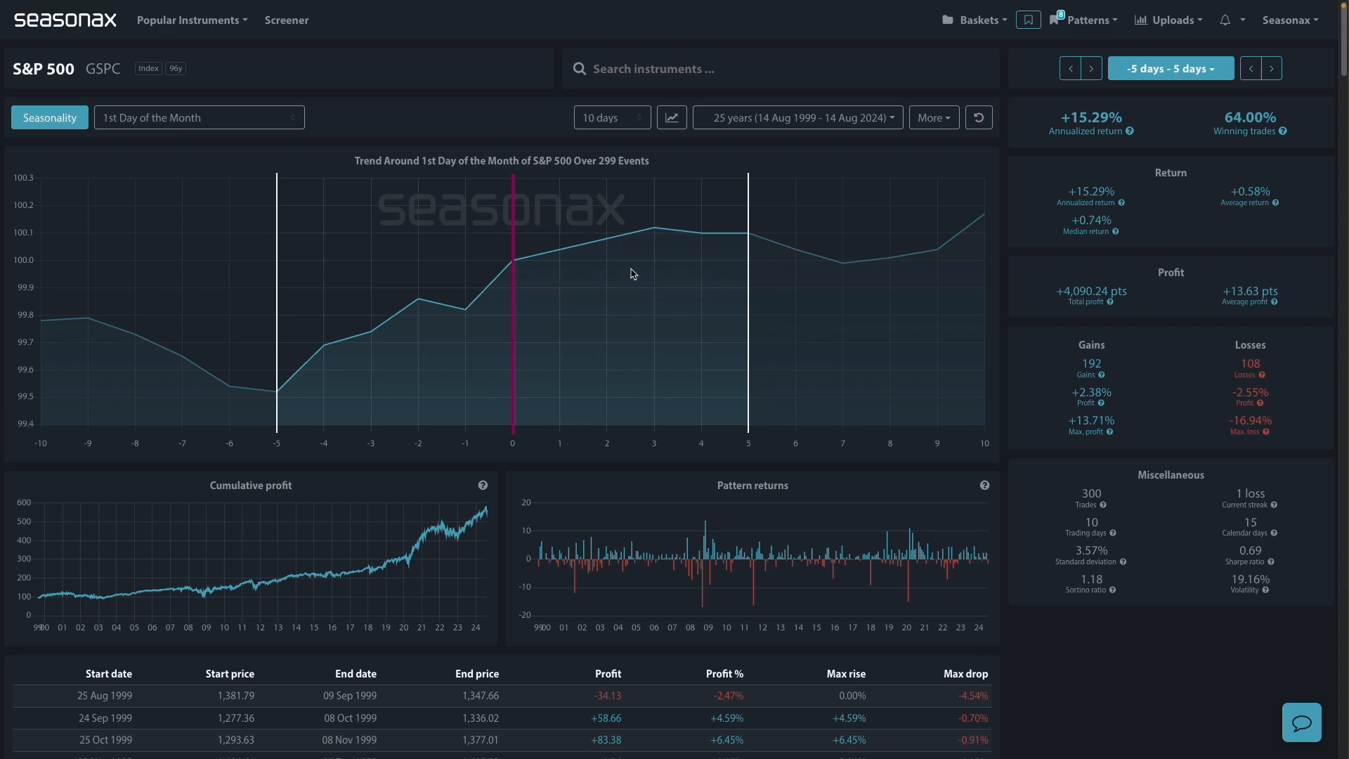
{"action": "mouse_move", "coordinate": [714, 274]}
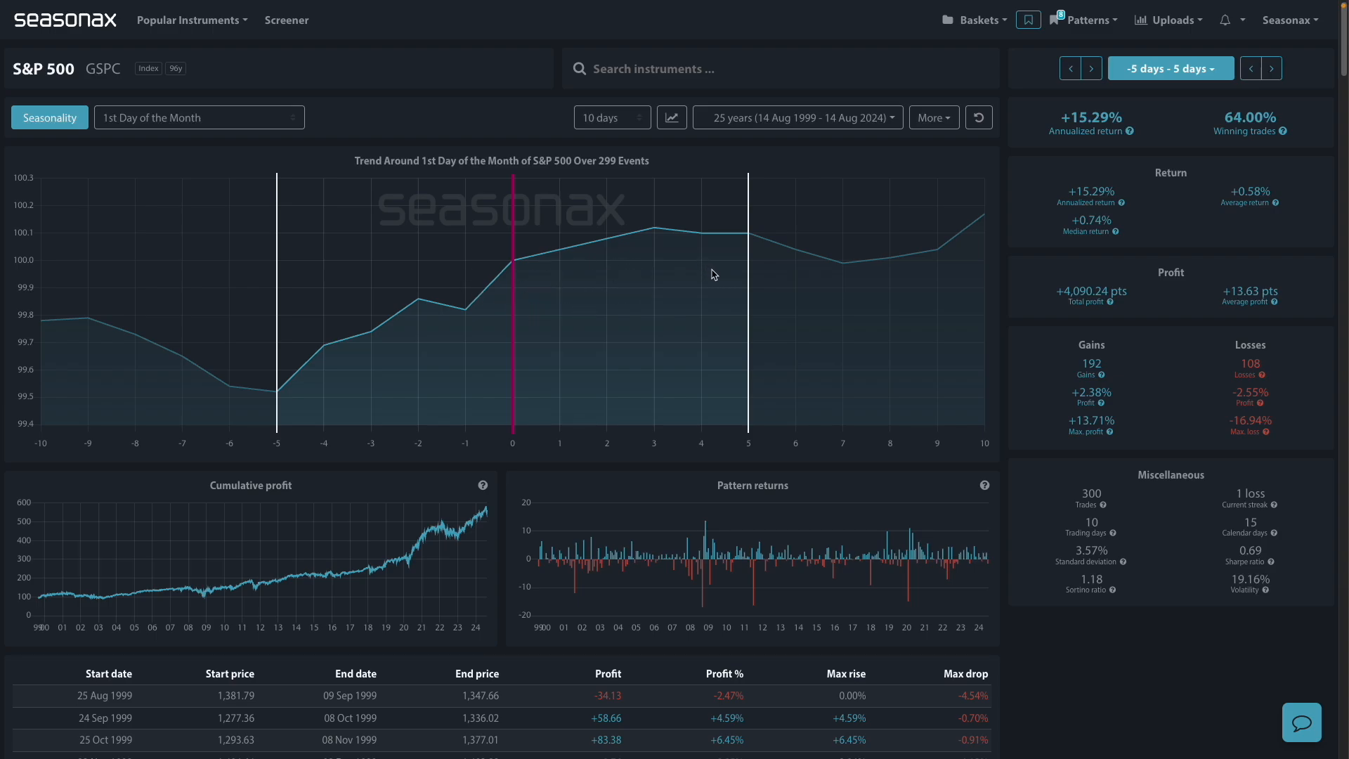
{"action": "mouse_move", "coordinate": [489, 405]}
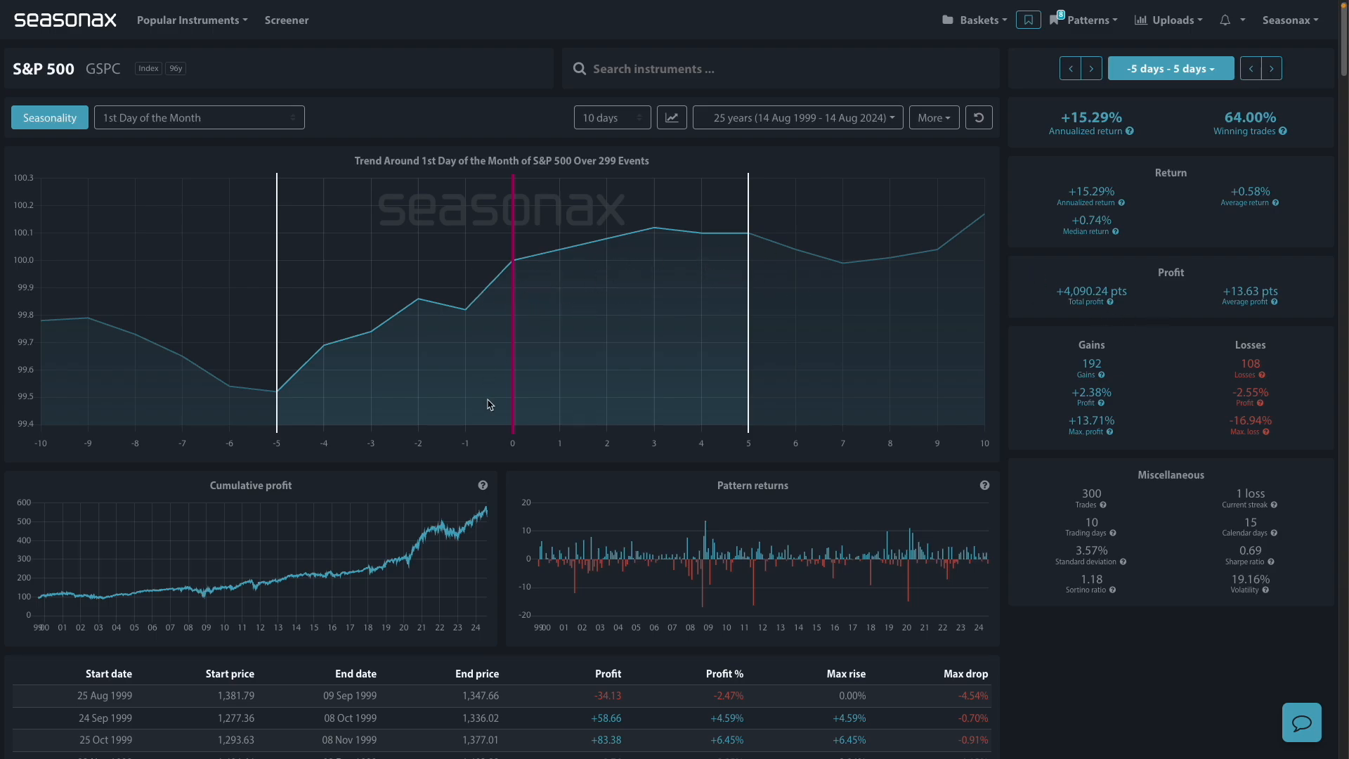
{"action": "mouse_move", "coordinate": [756, 234]}
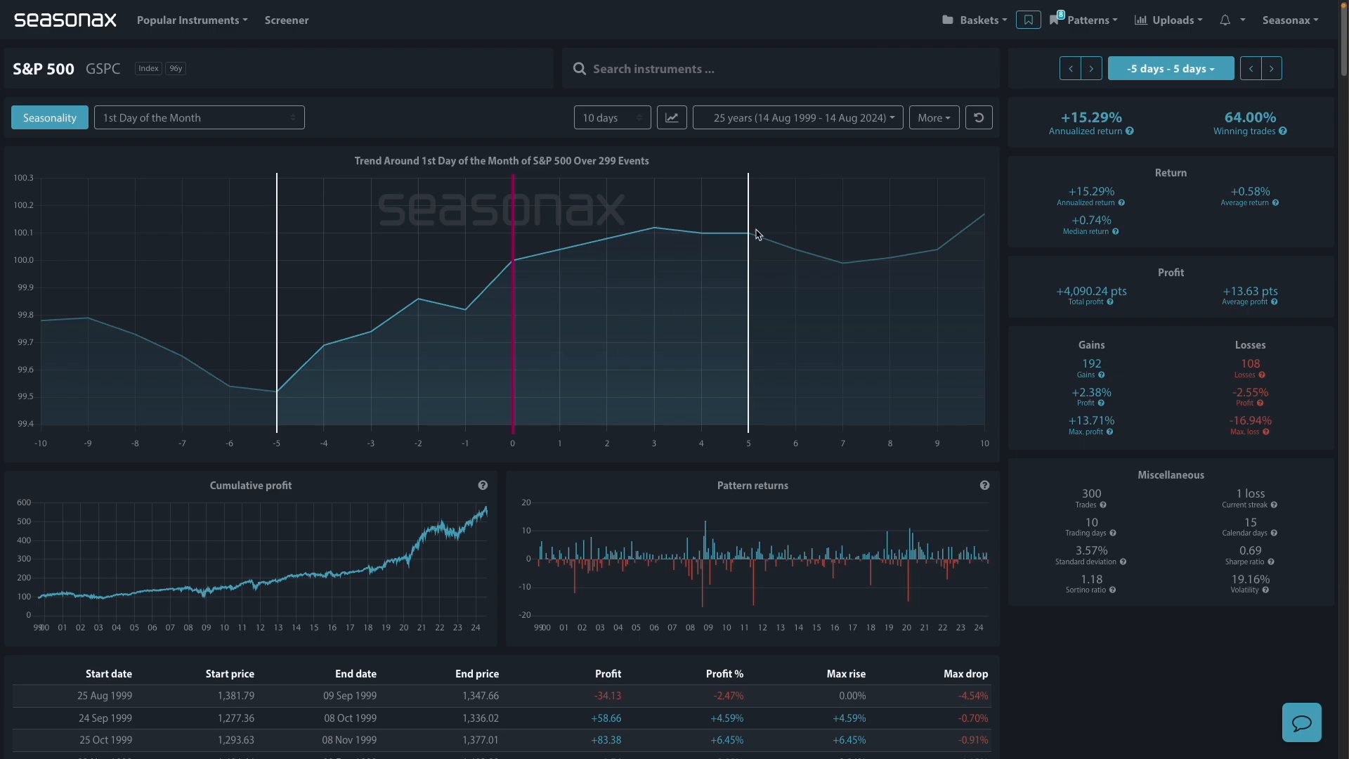
{"action": "mouse_move", "coordinate": [1119, 277]}
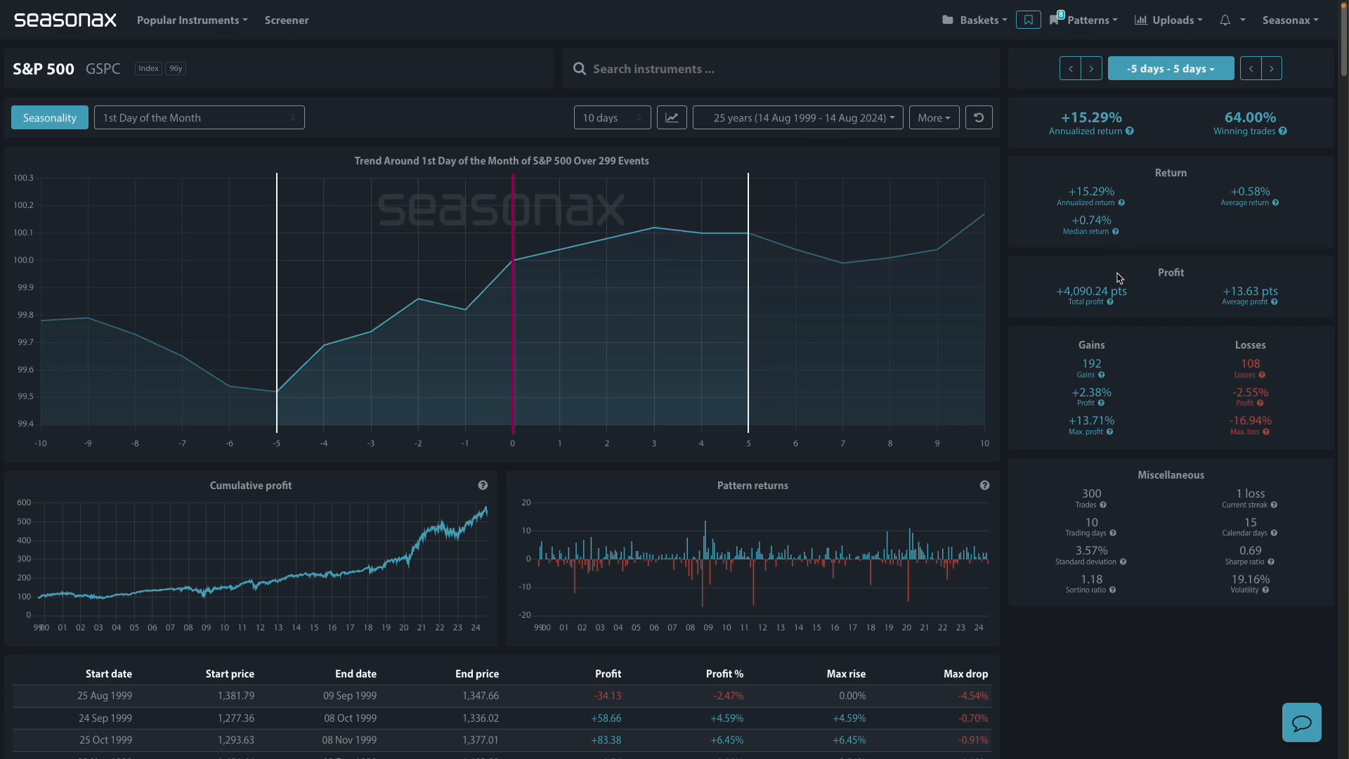
{"action": "mouse_move", "coordinate": [1231, 218]}
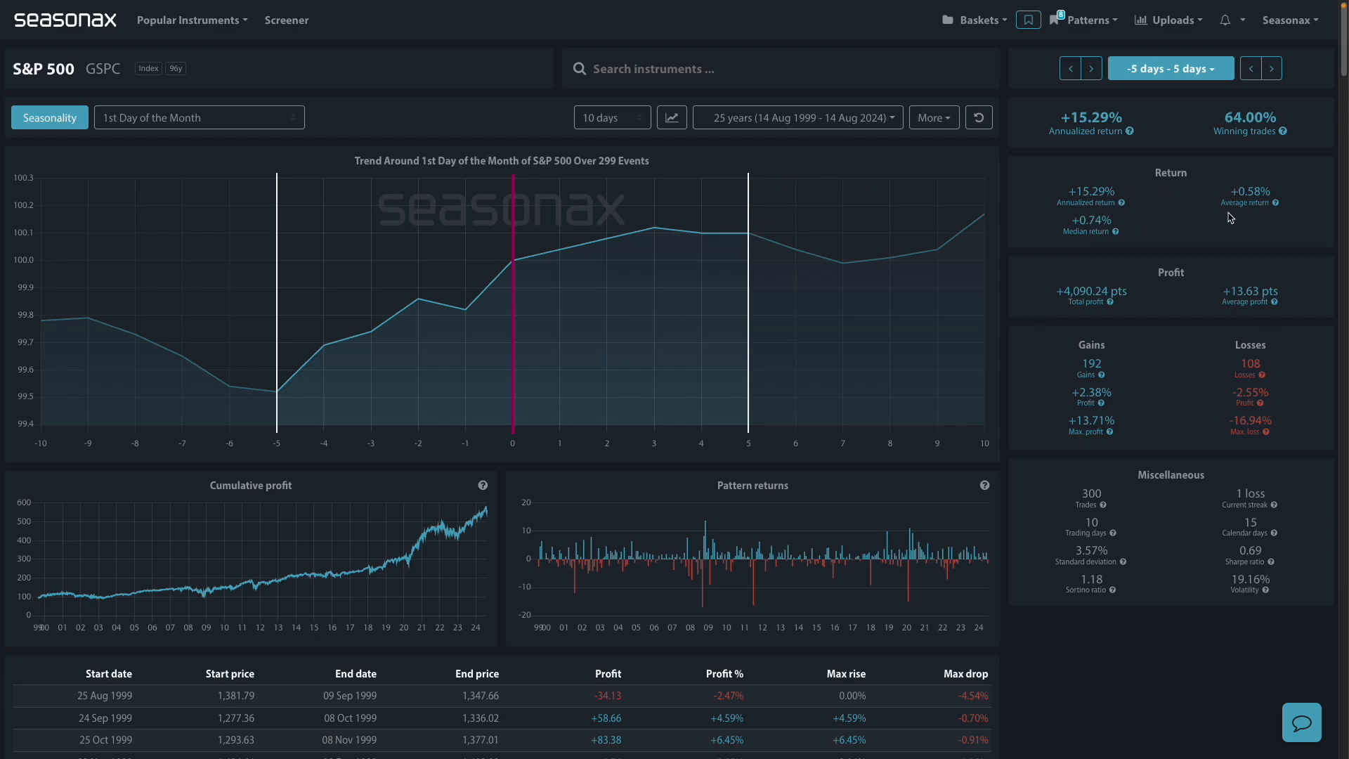
{"action": "mouse_move", "coordinate": [1158, 195]}
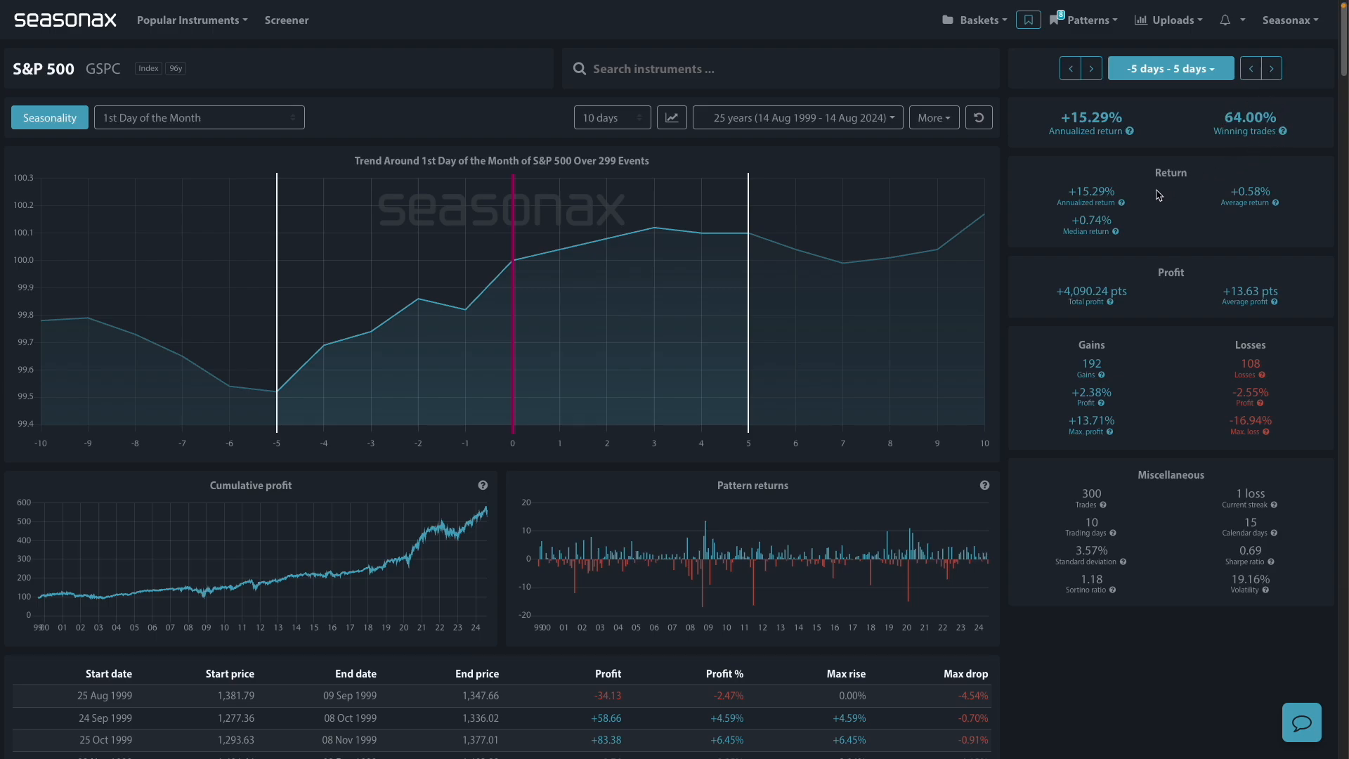
{"action": "mouse_move", "coordinate": [1071, 265]}
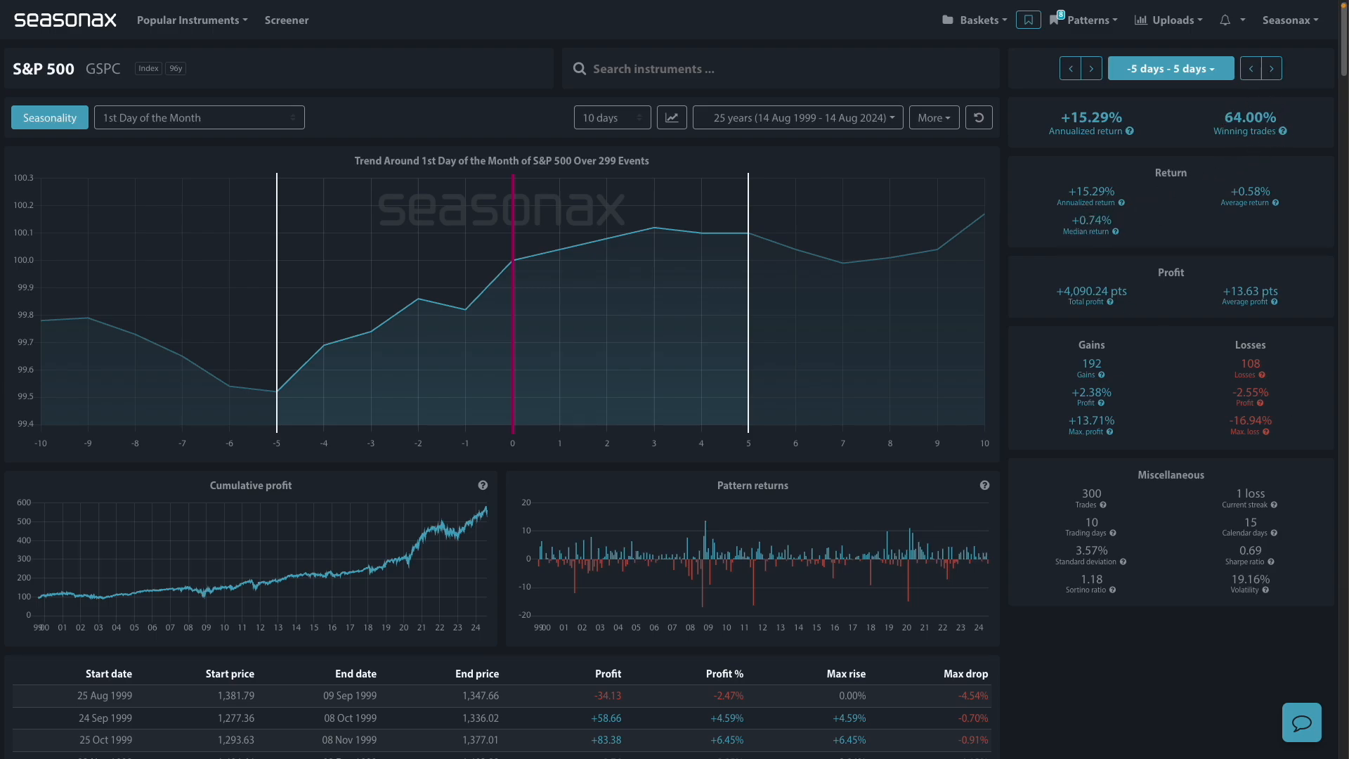
{"action": "scroll", "scroll_direction": "down", "scroll_amount": 3}
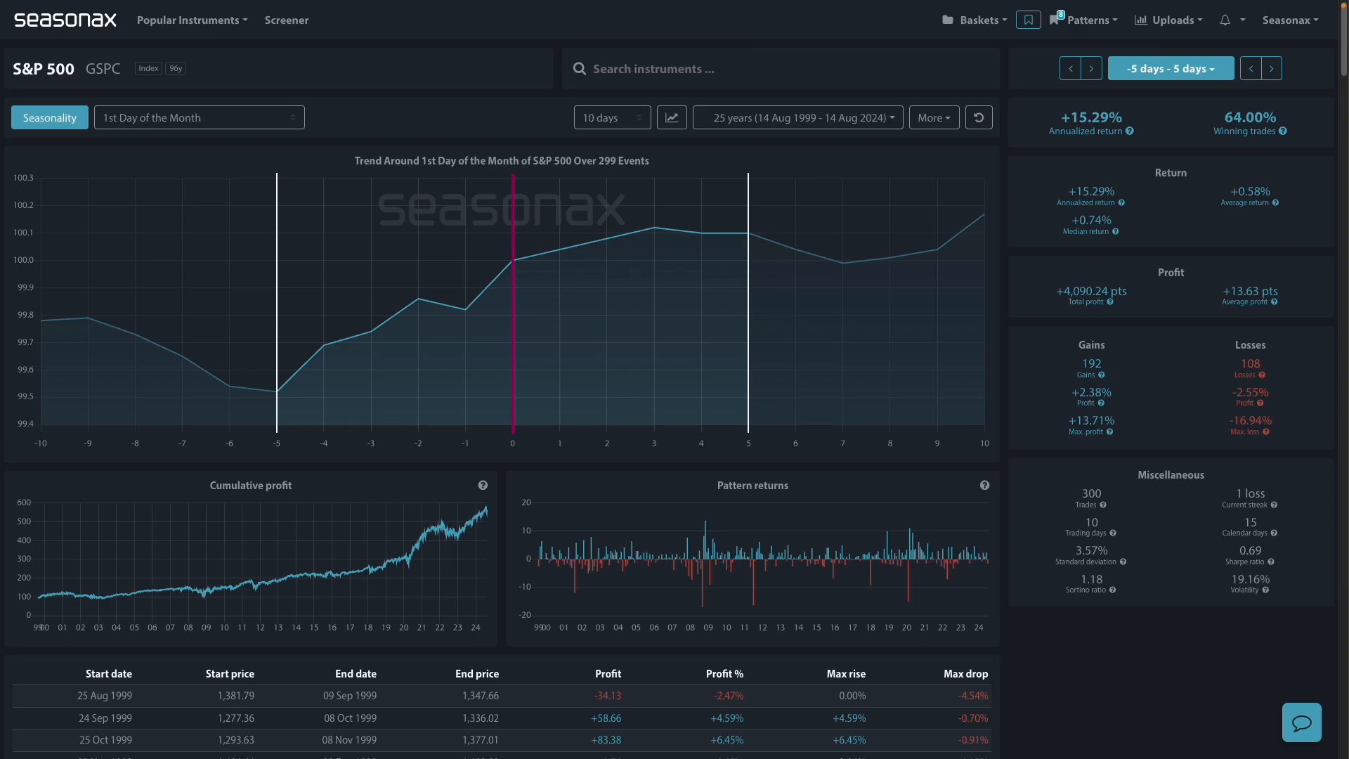
{"action": "mouse_move", "coordinate": [351, 152]}
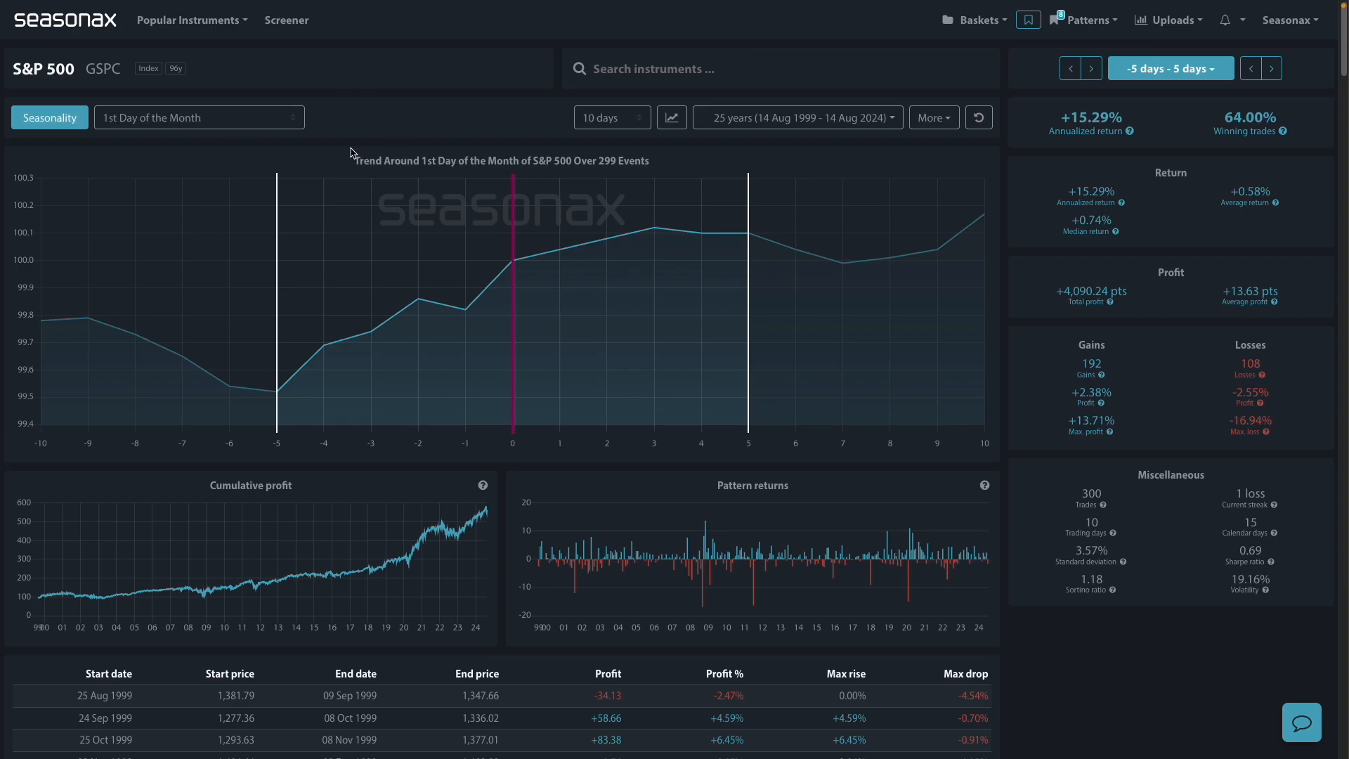
{"action": "mouse_move", "coordinate": [378, 123]}
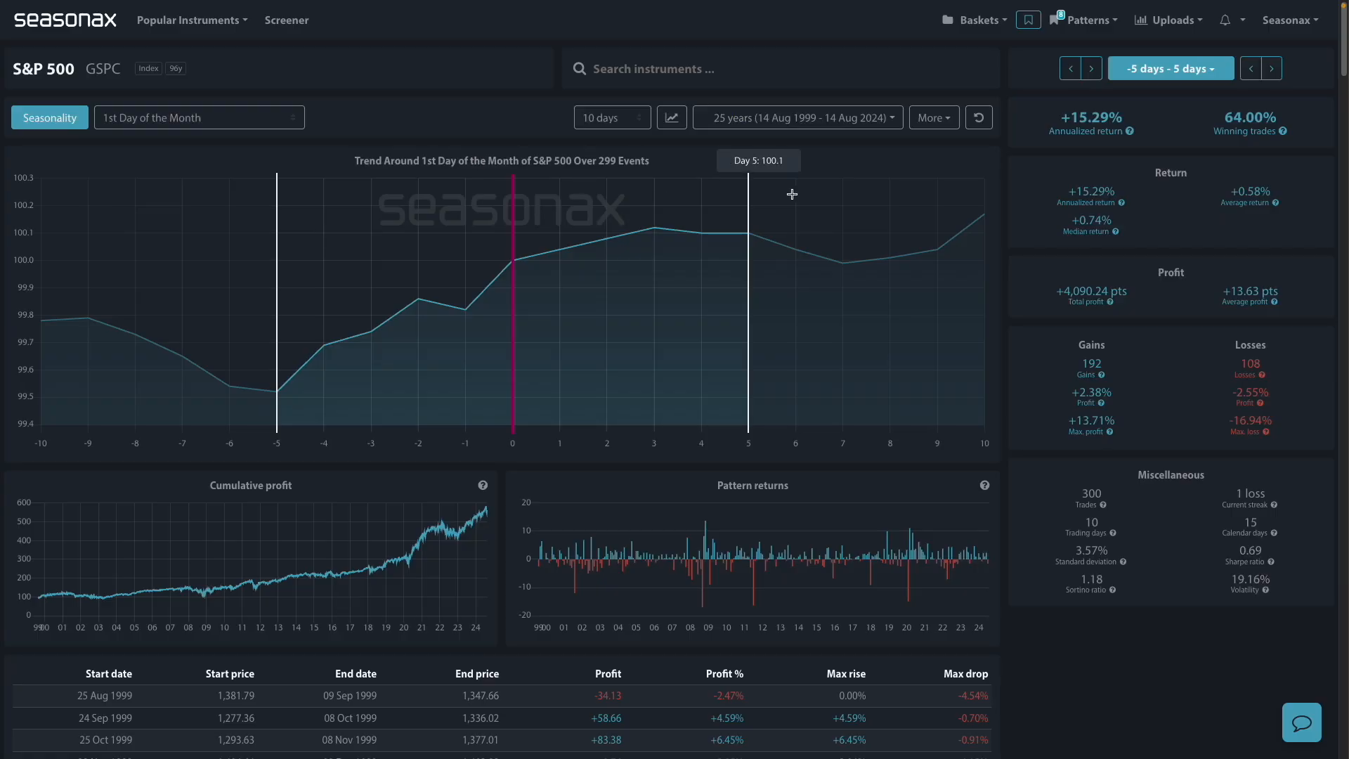
{"action": "mouse_move", "coordinate": [783, 231]}
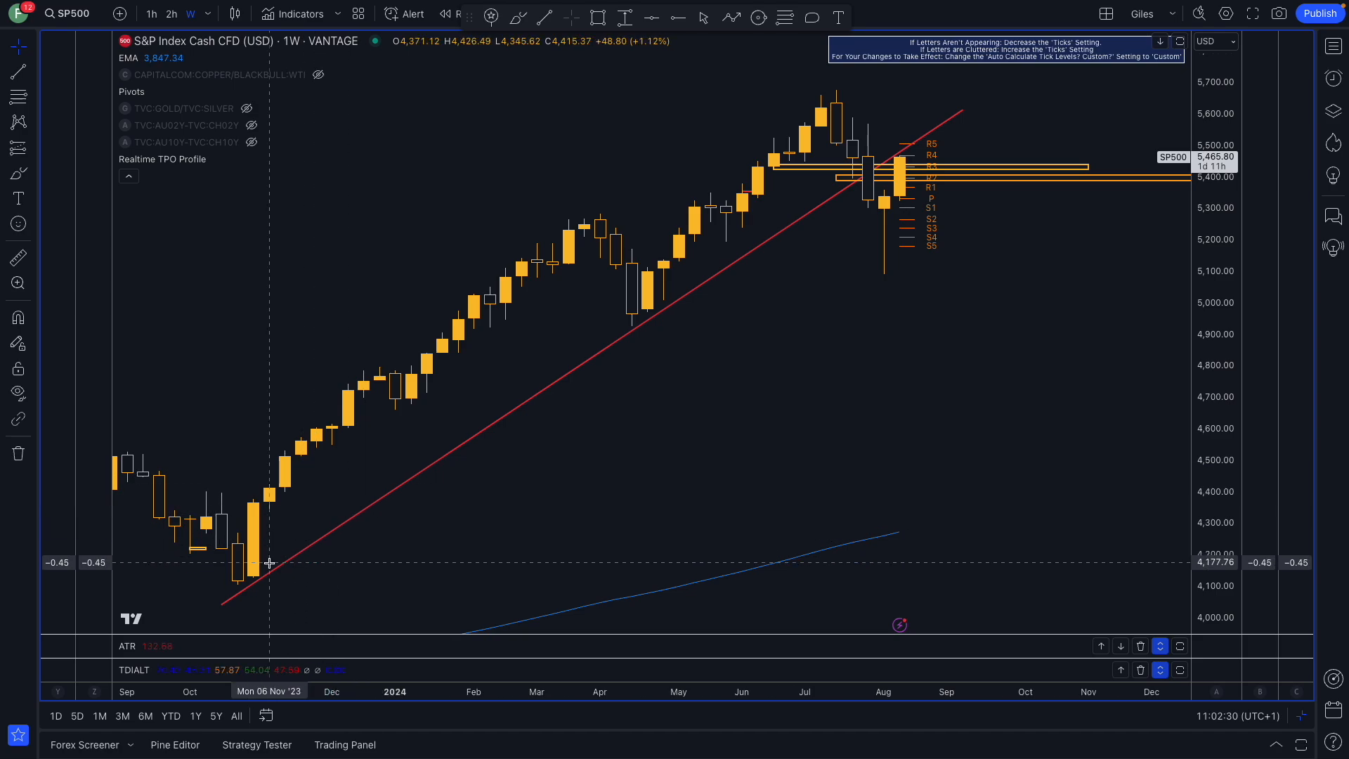
{"action": "mouse_move", "coordinate": [896, 193]}
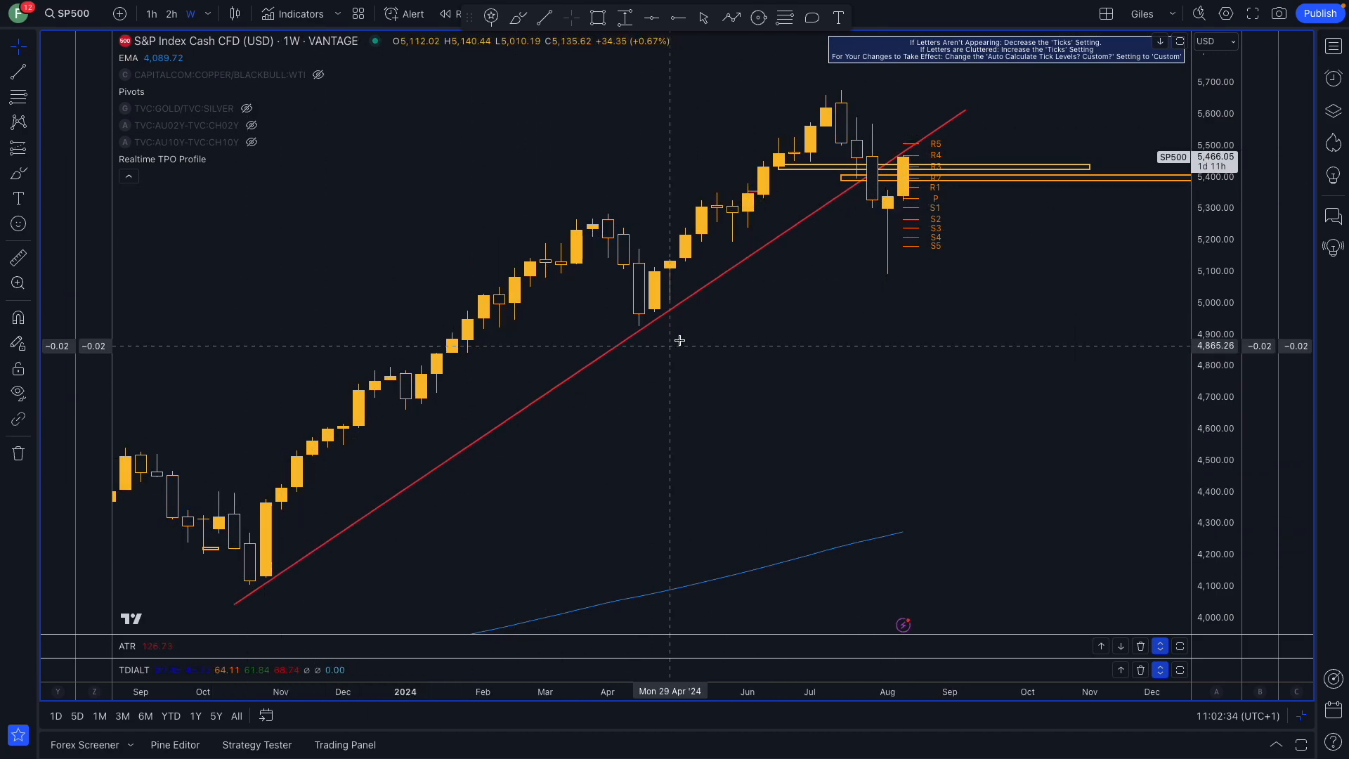
{"action": "mouse_move", "coordinate": [867, 230]}
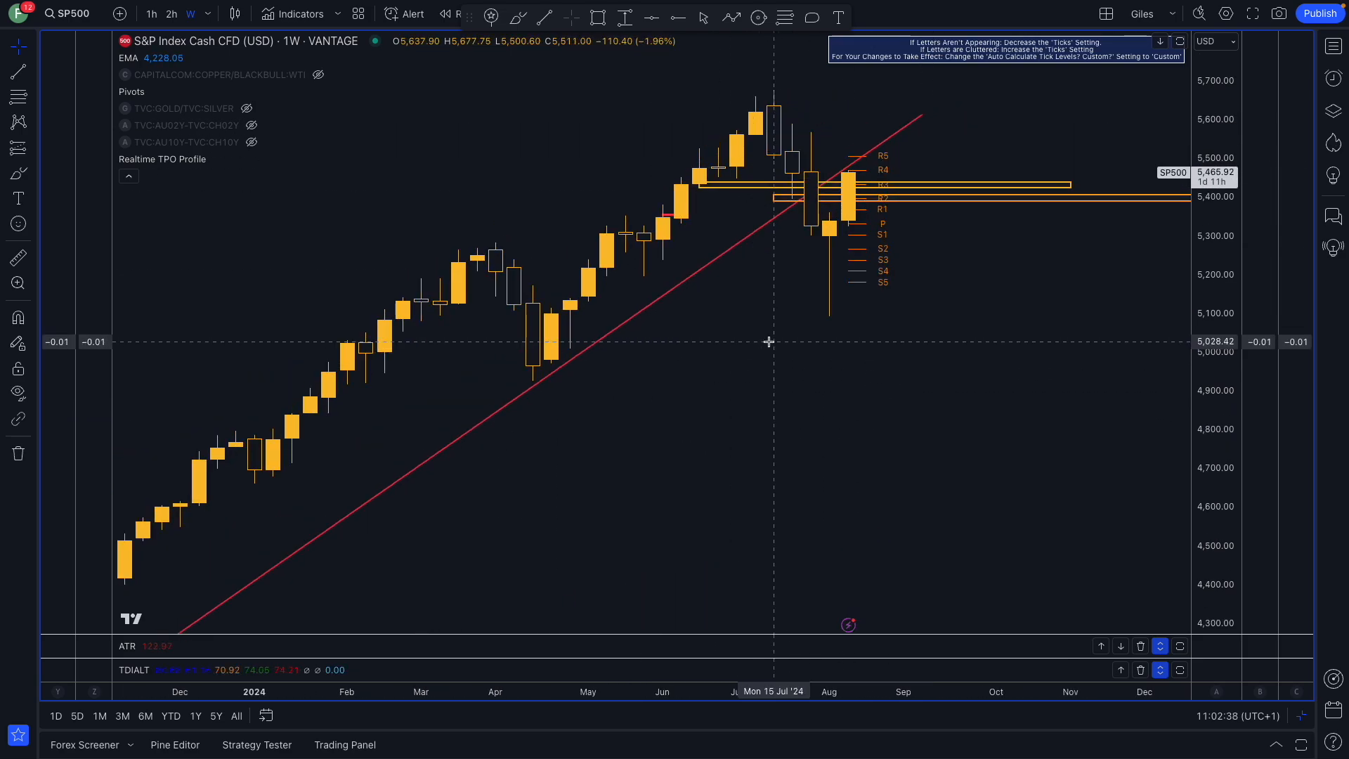
{"action": "mouse_move", "coordinate": [604, 391]}
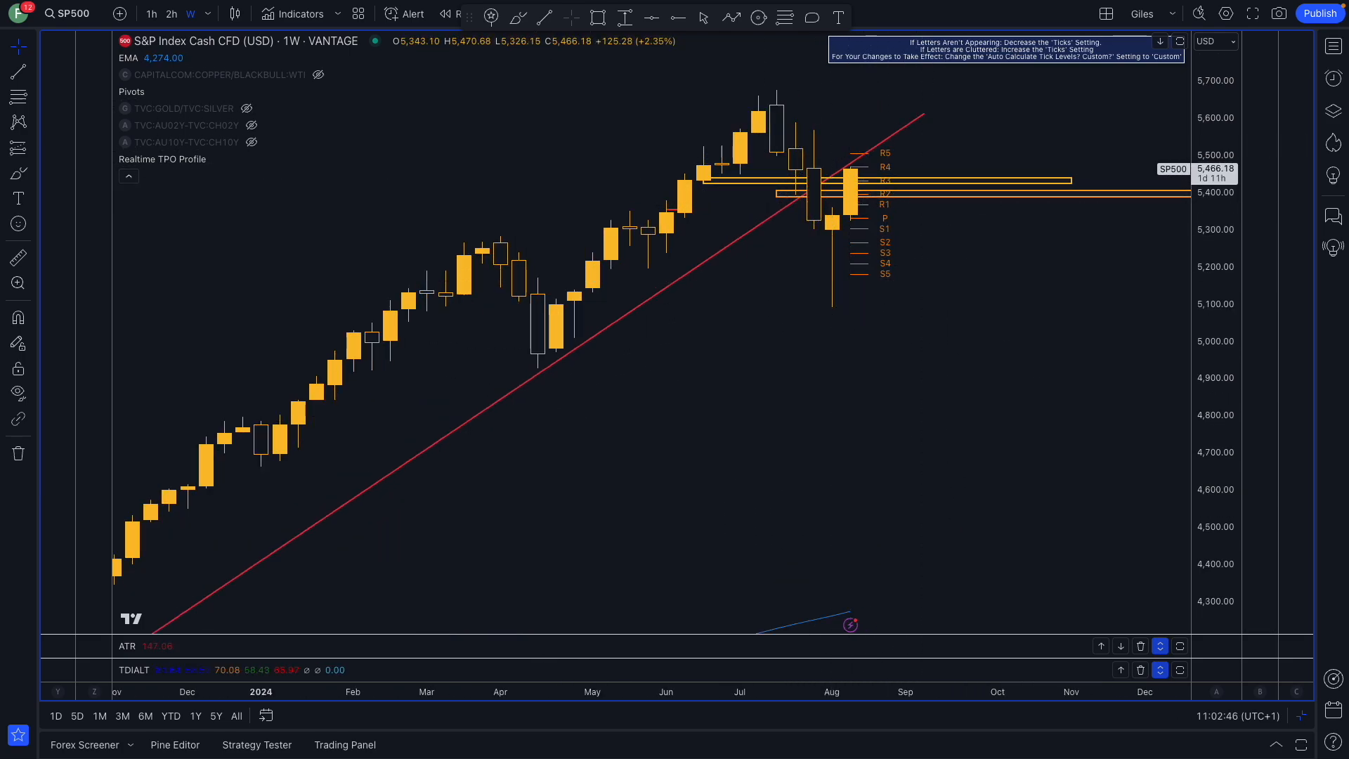
{"action": "mouse_move", "coordinate": [741, 388]}
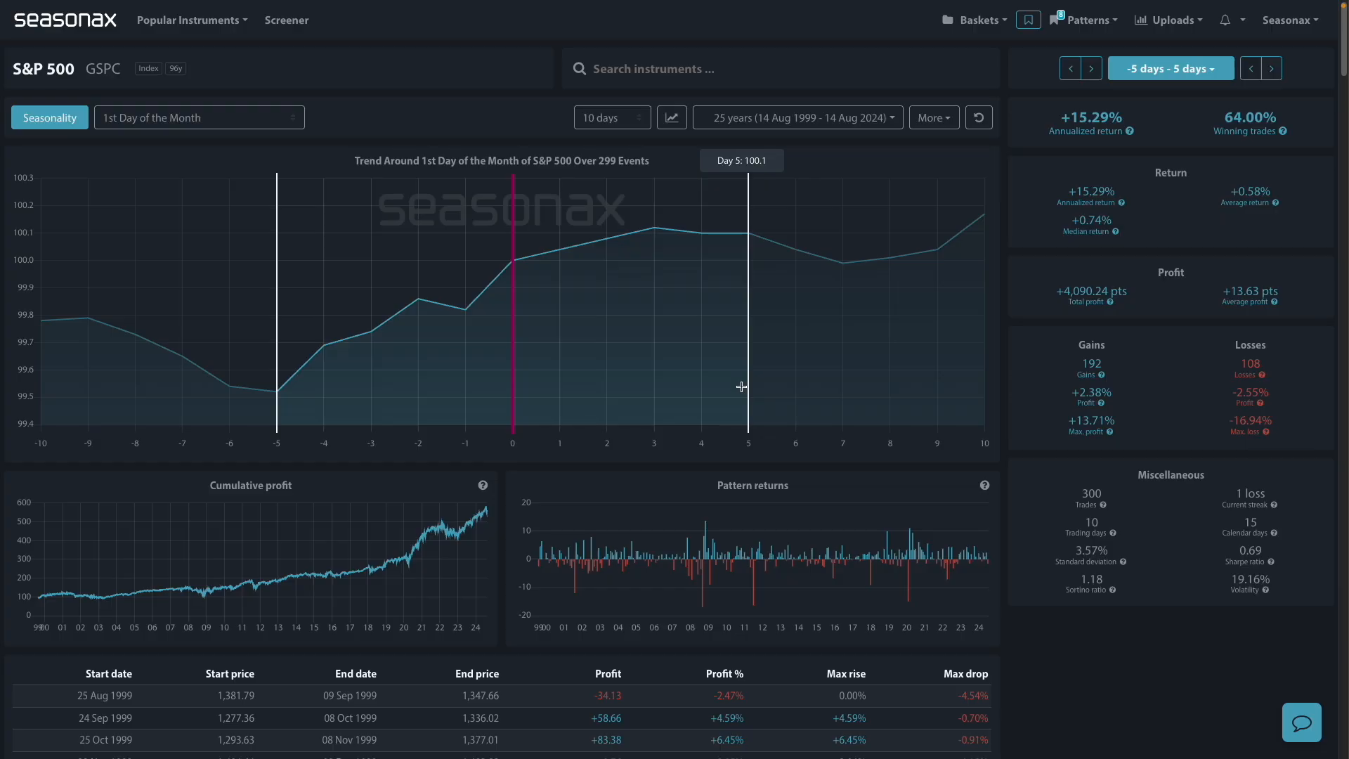
{"action": "mouse_move", "coordinate": [531, 429]}
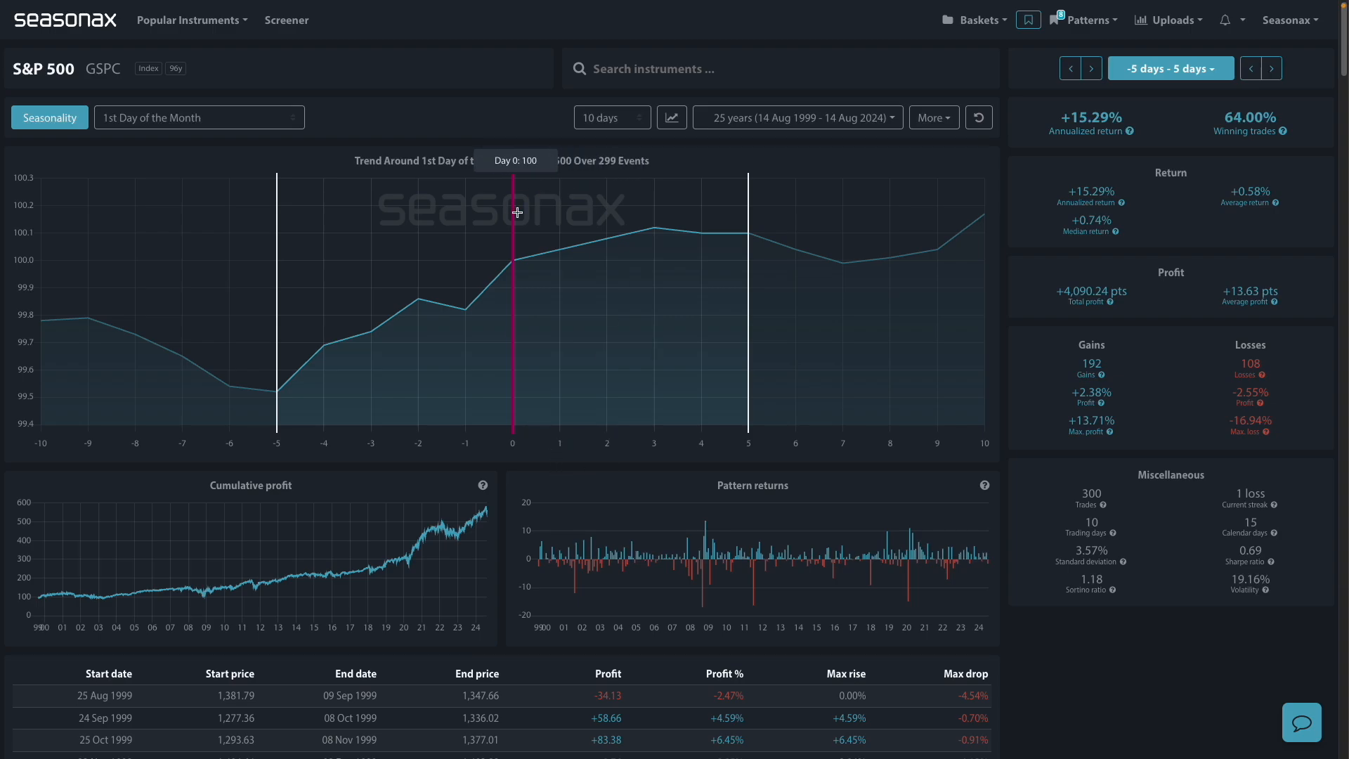
{"action": "mouse_move", "coordinate": [517, 212]}
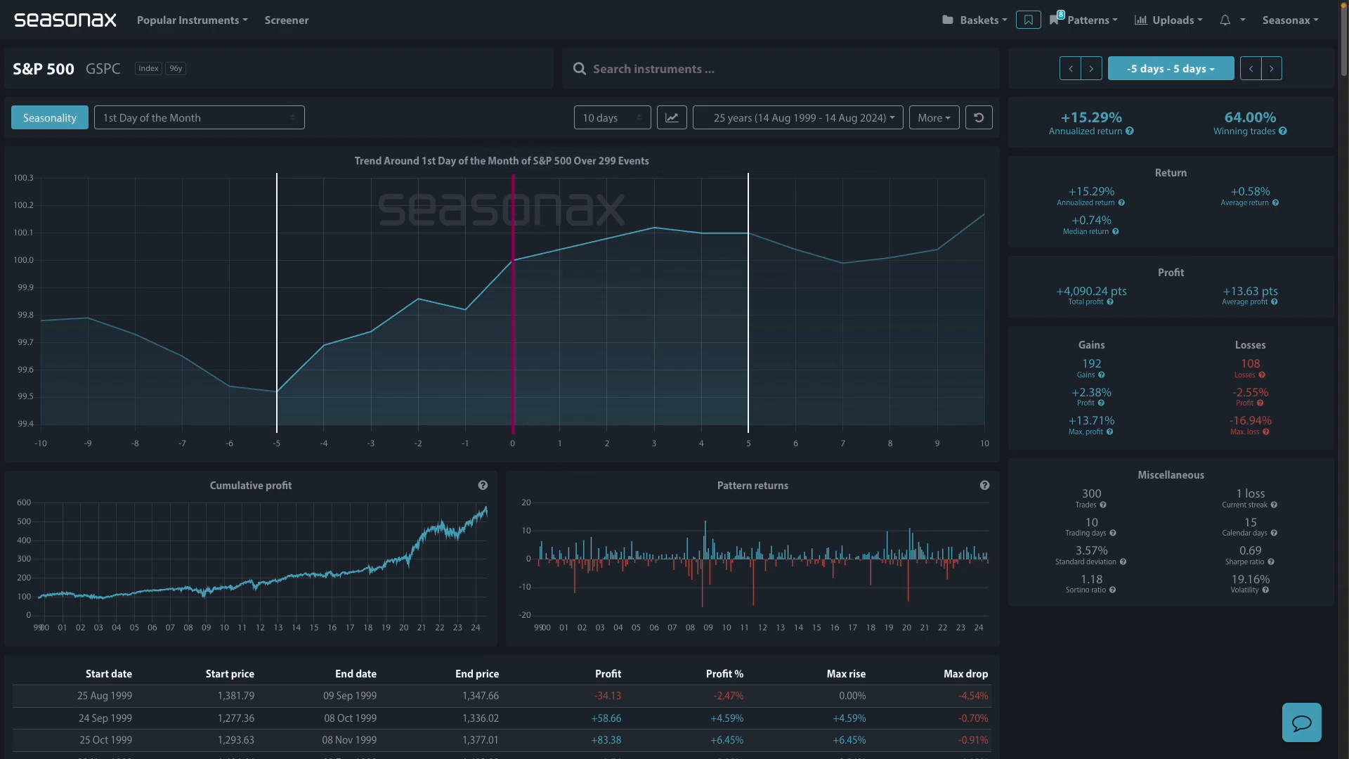